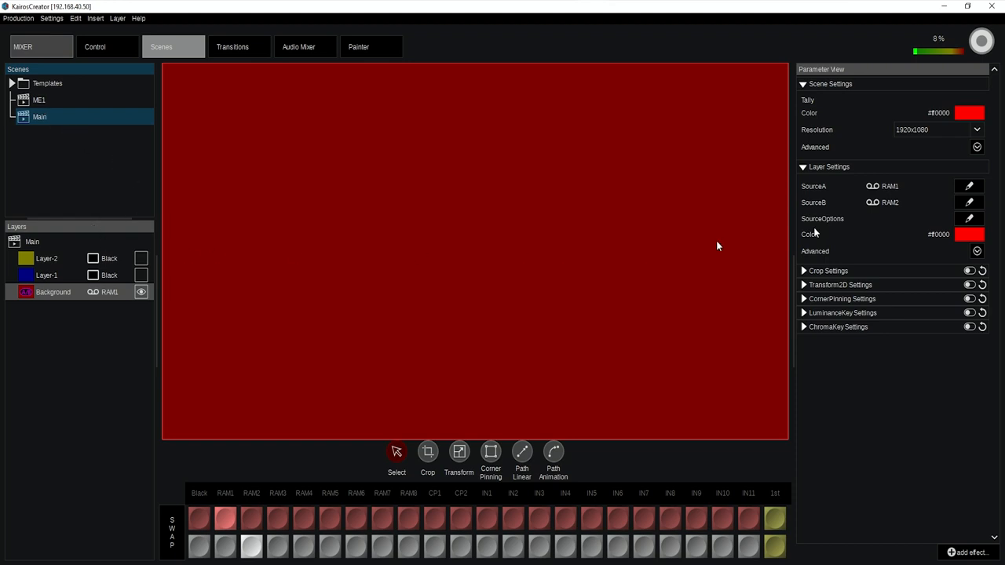
mouse_move(291, 525)
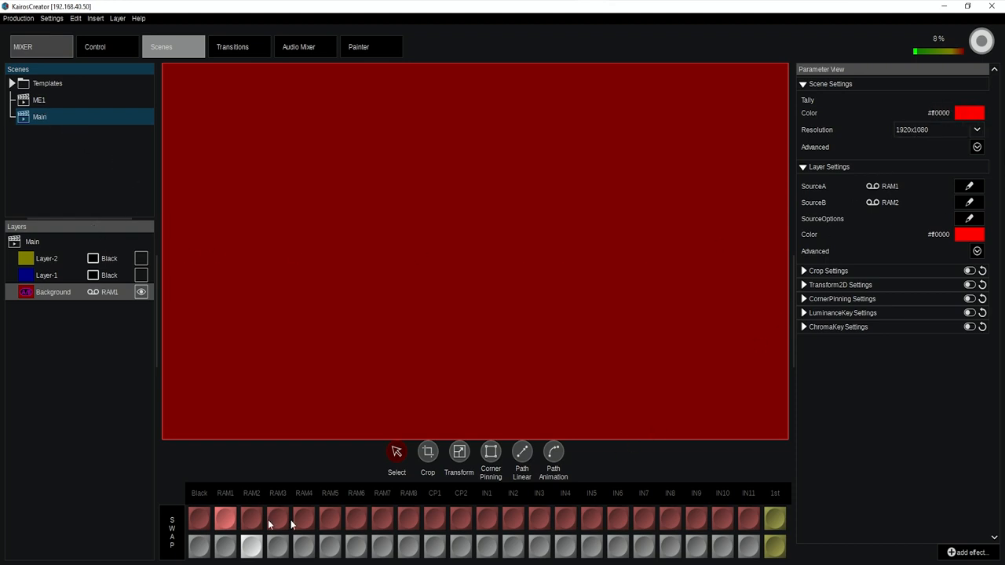